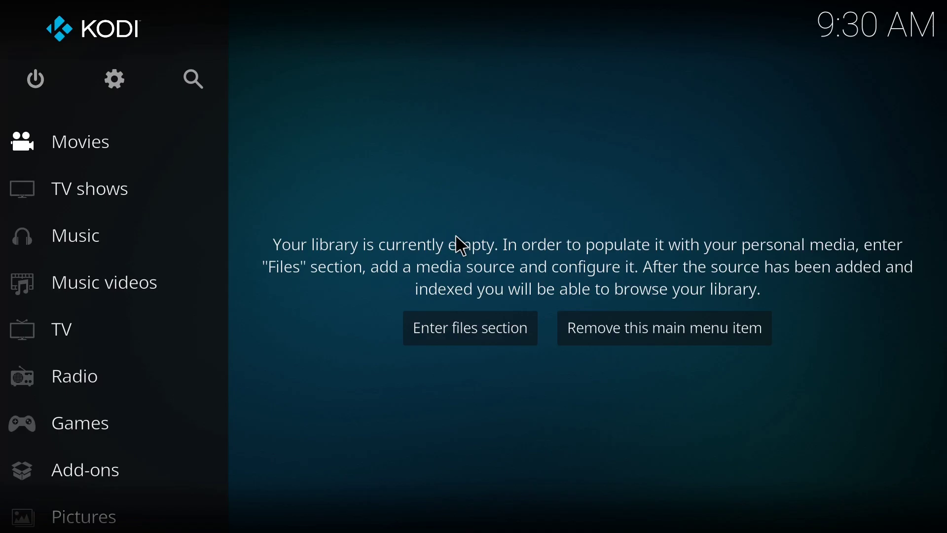
{"action": "mouse_move", "coordinate": [459, 245]}
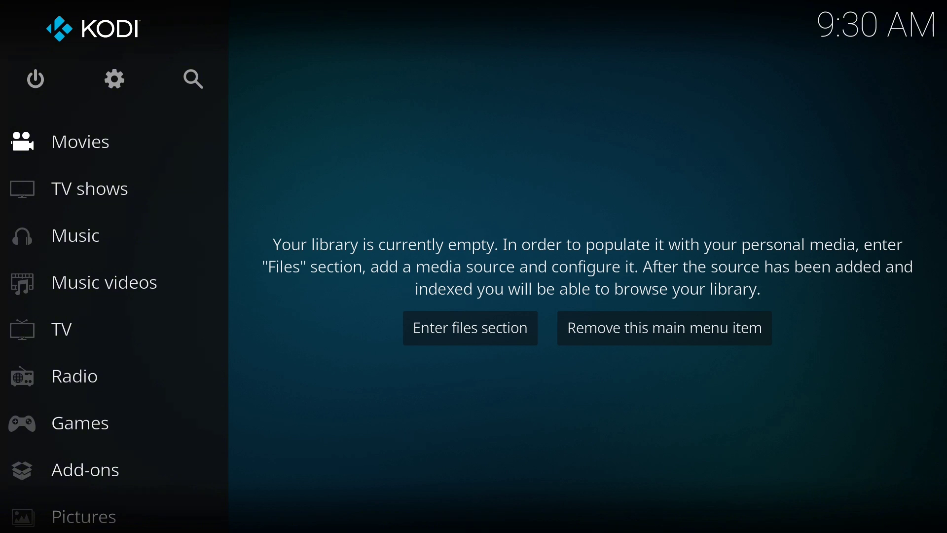
{"action": "mouse_move", "coordinate": [506, 276]}
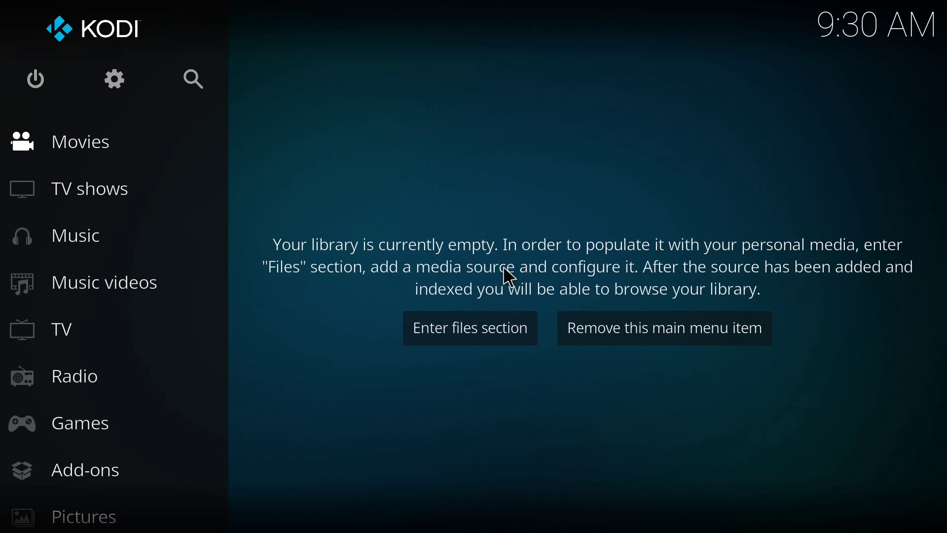
{"action": "mouse_move", "coordinate": [482, 302]}
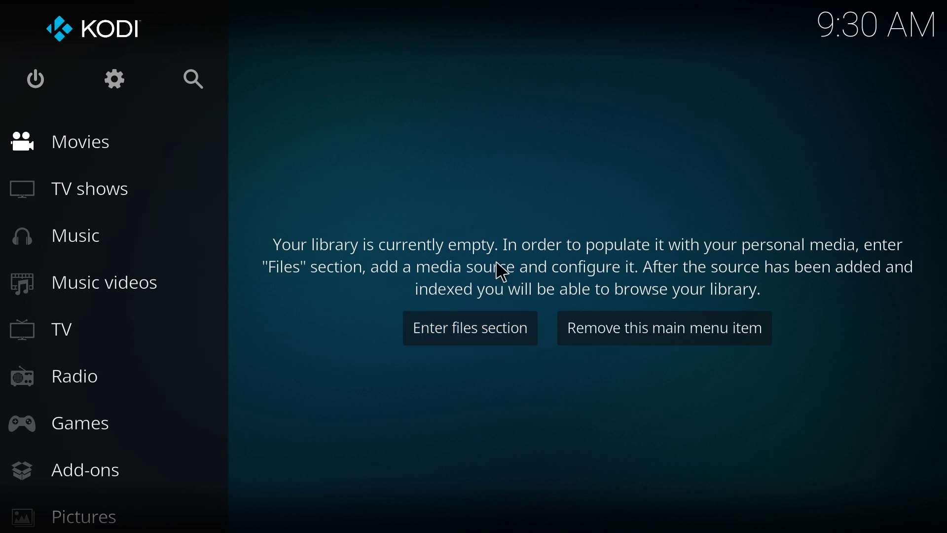
{"action": "mouse_move", "coordinate": [500, 296]}
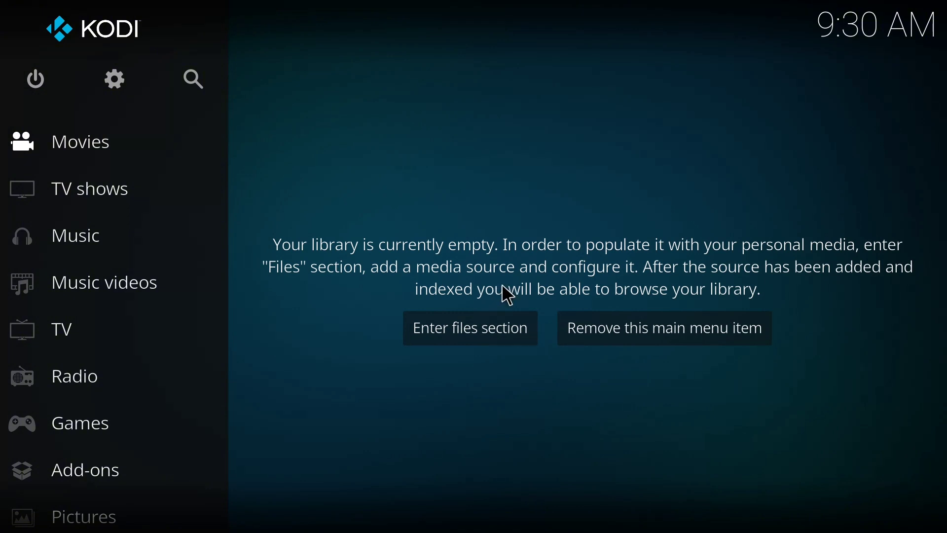
{"action": "mouse_move", "coordinate": [502, 305]}
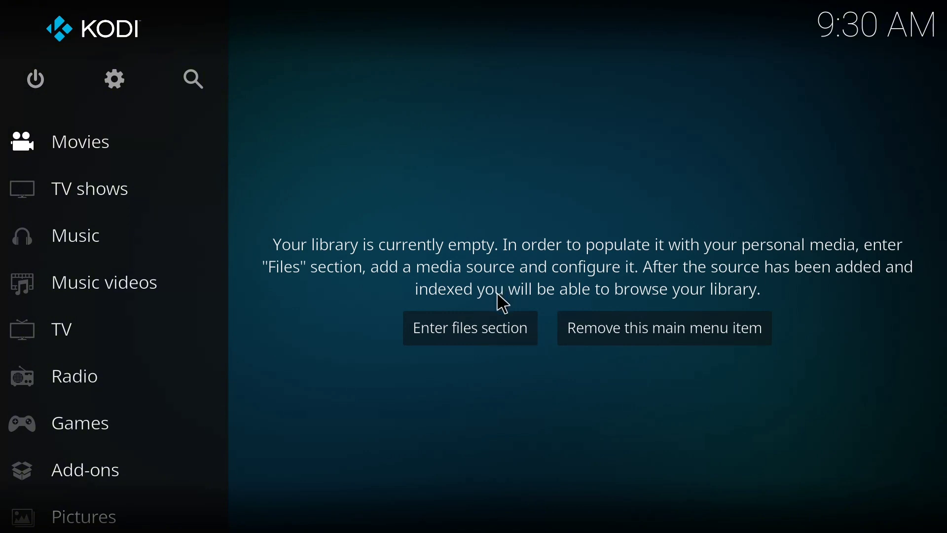
{"action": "mouse_move", "coordinate": [622, 267]}
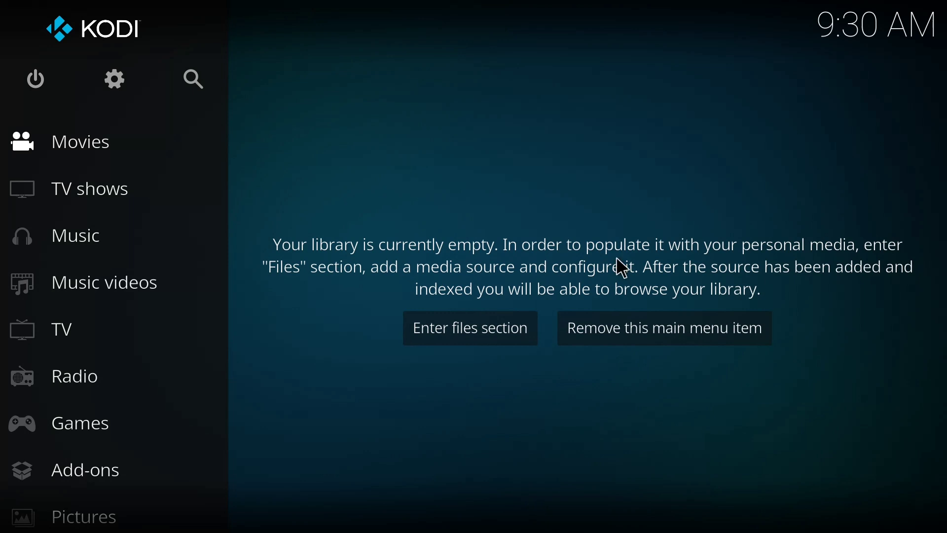
{"action": "mouse_move", "coordinate": [618, 273]}
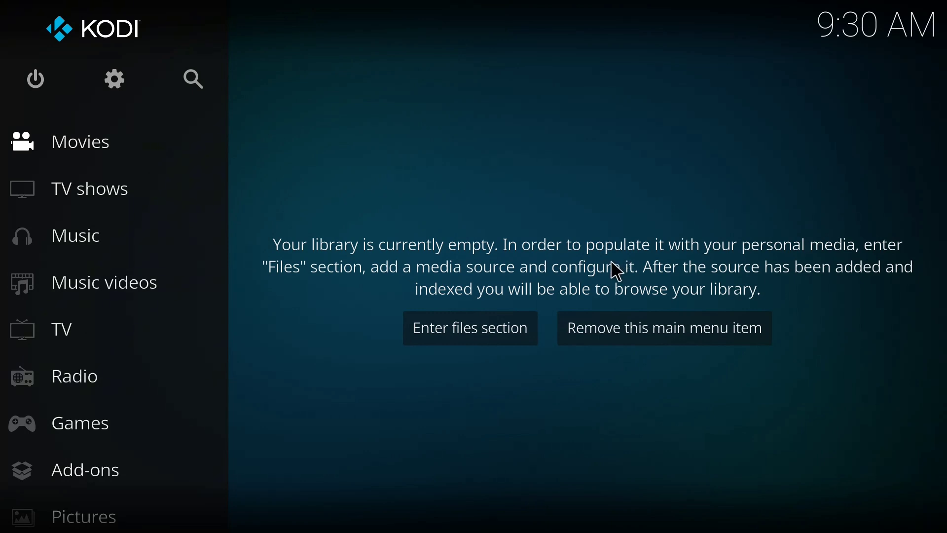
{"action": "mouse_move", "coordinate": [615, 275]}
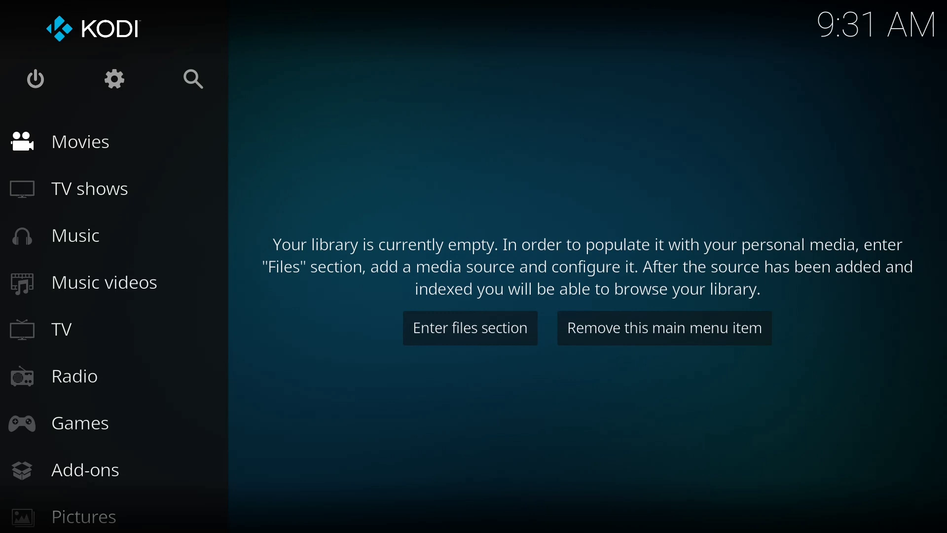
{"action": "mouse_move", "coordinate": [603, 281]}
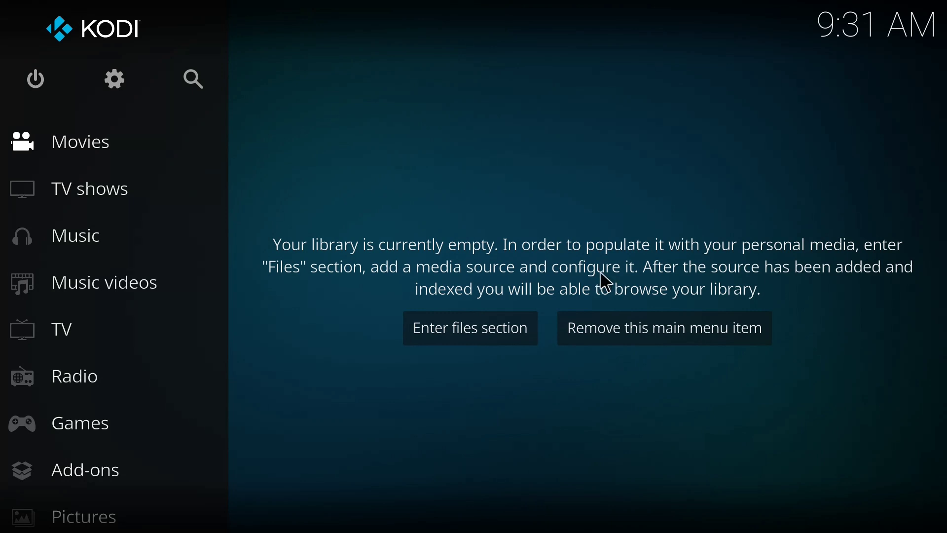
{"action": "mouse_move", "coordinate": [114, 78]}
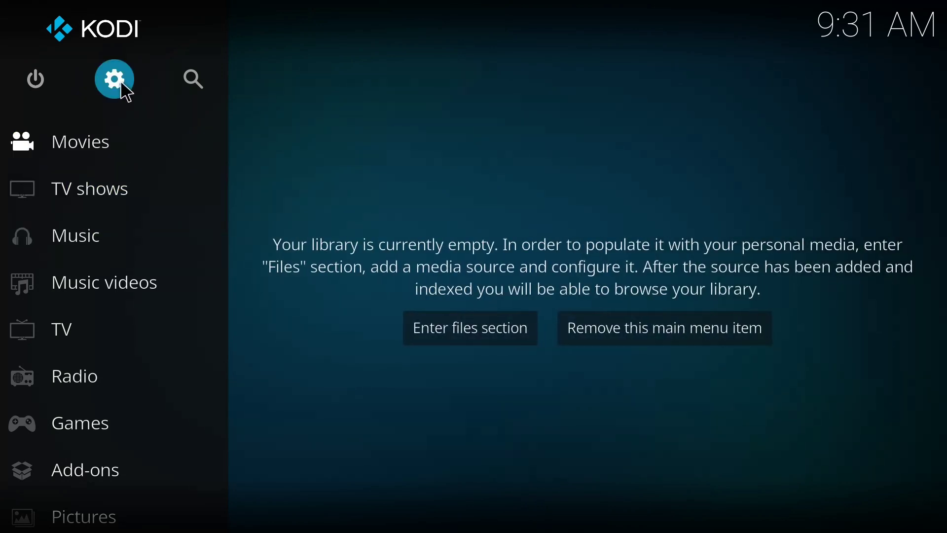
Step: Enable installing add-ons from unknown sources in System > Add-ons settings
{"action": "left_click", "coordinate": [115, 79]}
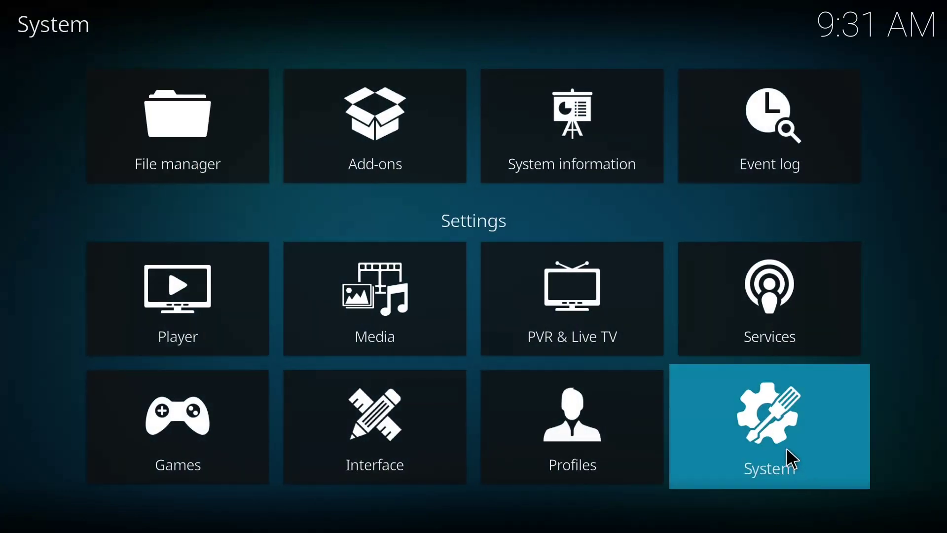
{"action": "left_click", "coordinate": [768, 426]}
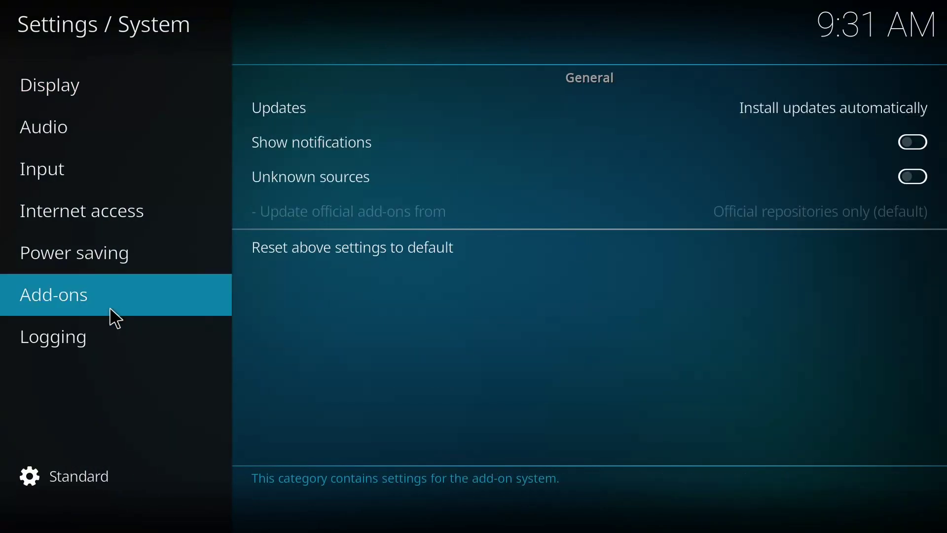
{"action": "mouse_move", "coordinate": [372, 227]}
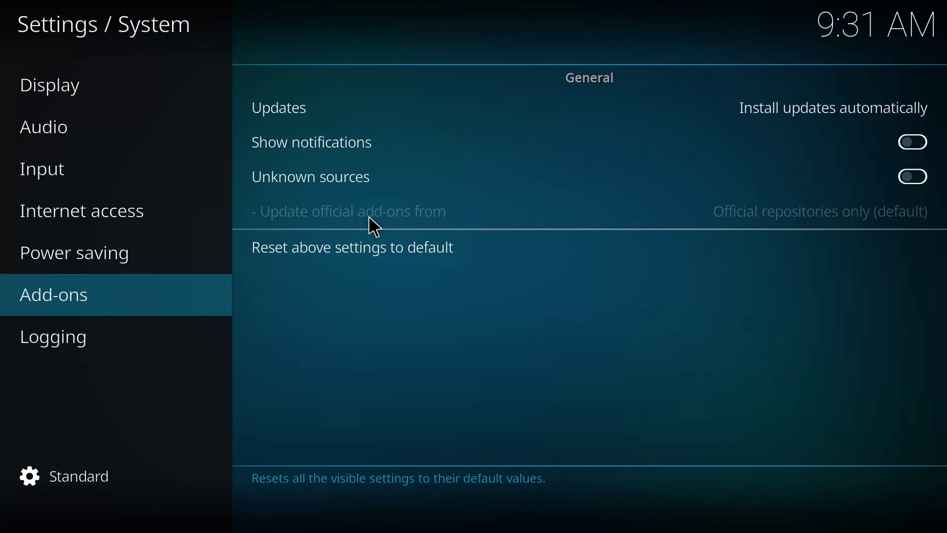
{"action": "mouse_move", "coordinate": [423, 177]}
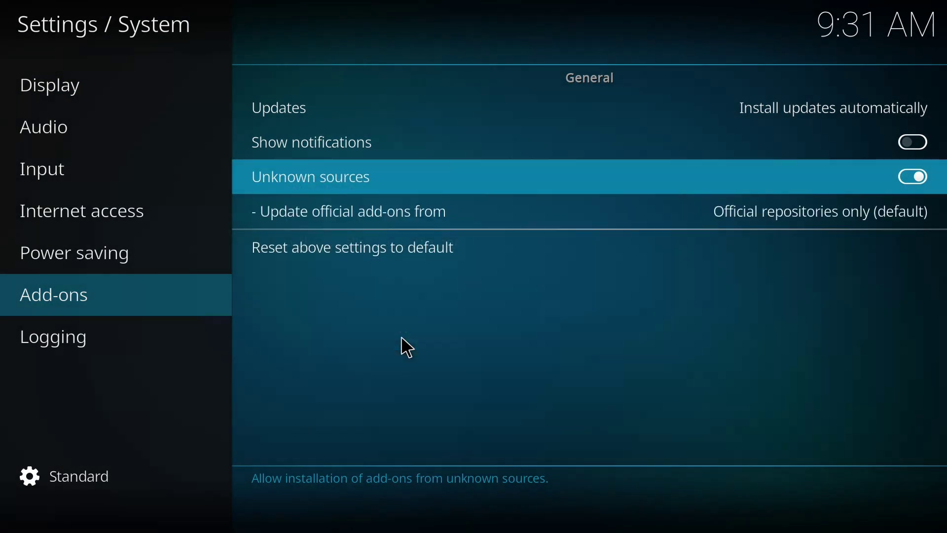
{"action": "left_click", "coordinate": [50, 85]}
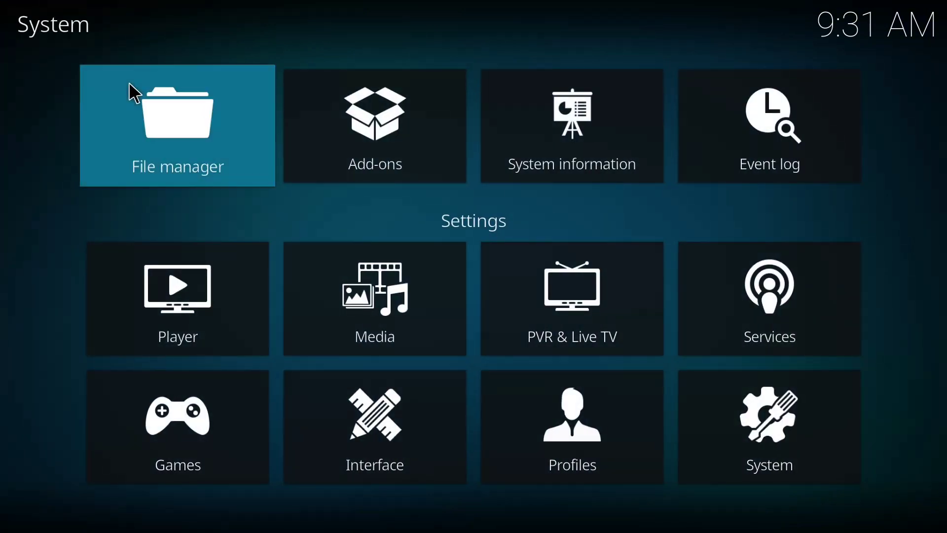
Step: Start adding a new source in the File manager with an empty path field
{"action": "left_click", "coordinate": [177, 126]}
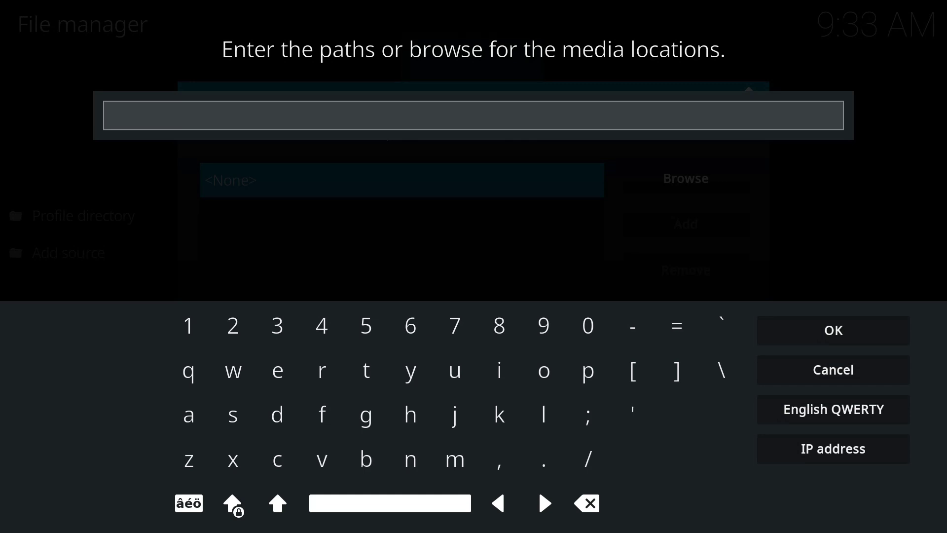
{"action": "left_click", "coordinate": [472, 114]}
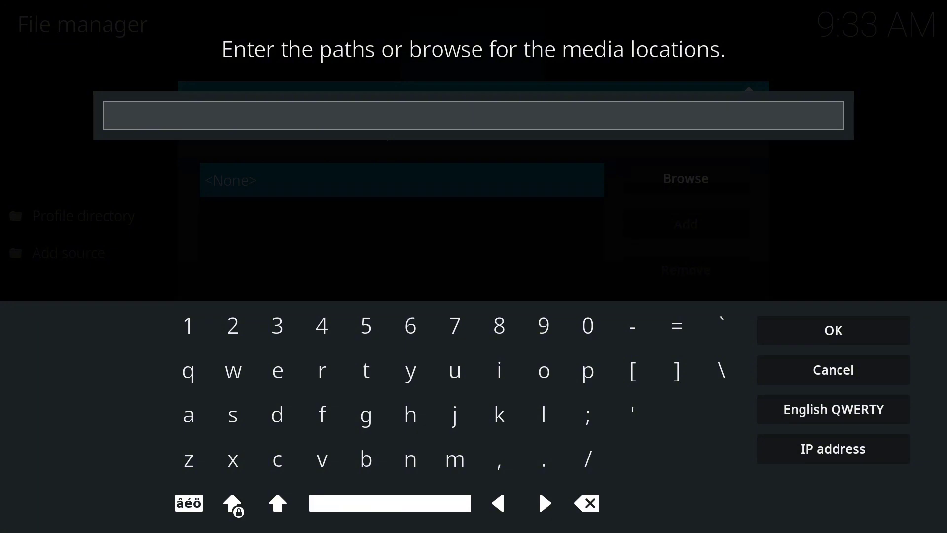
{"action": "type", "text": "ht"}
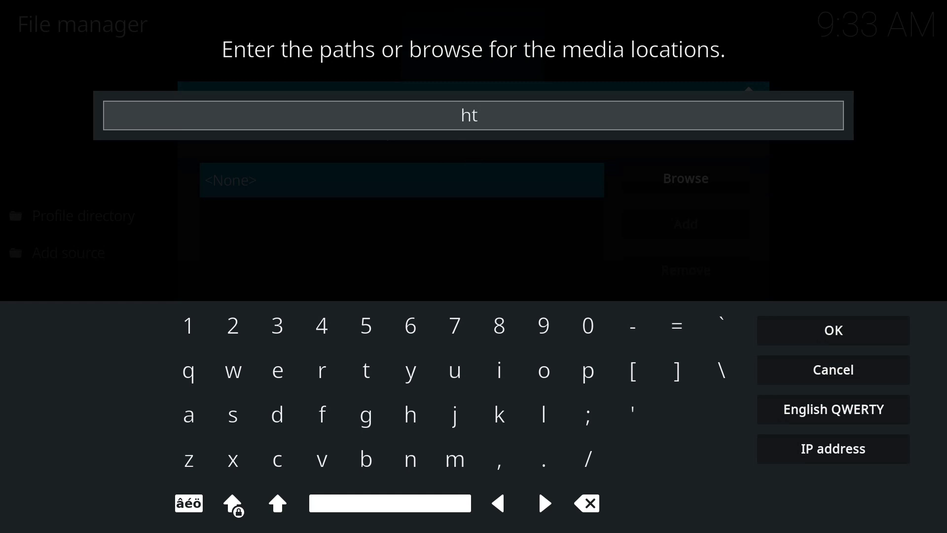
{"action": "type", "text": "tps"}
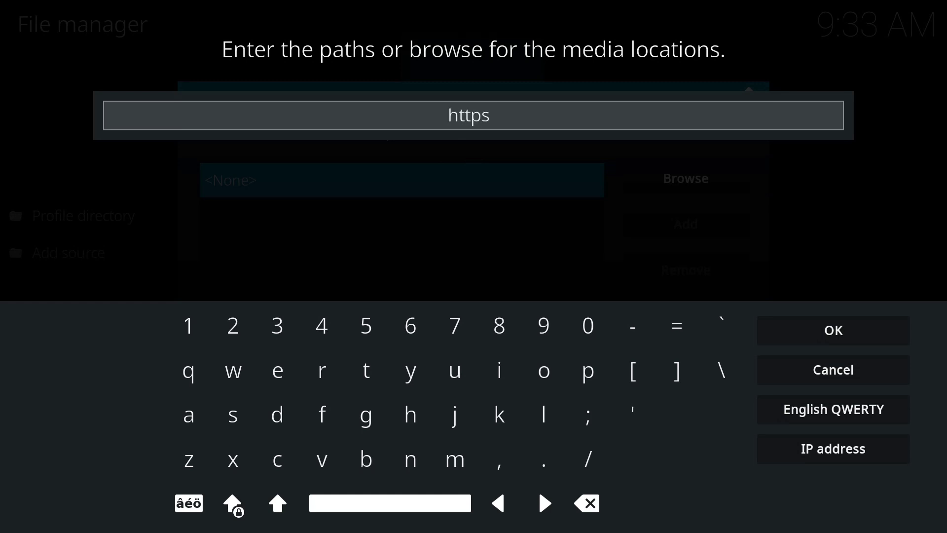
{"action": "type", "text": "://"}
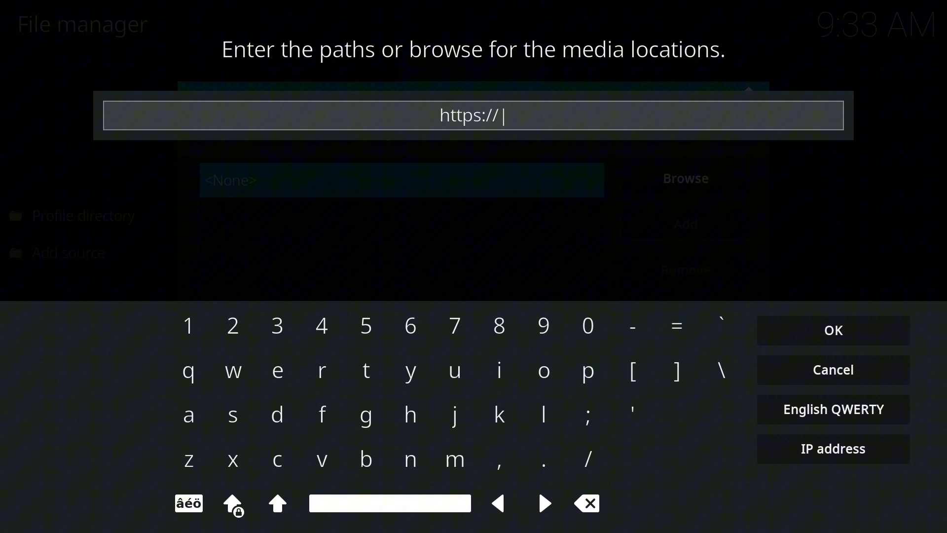
{"action": "type", "text": "te"}
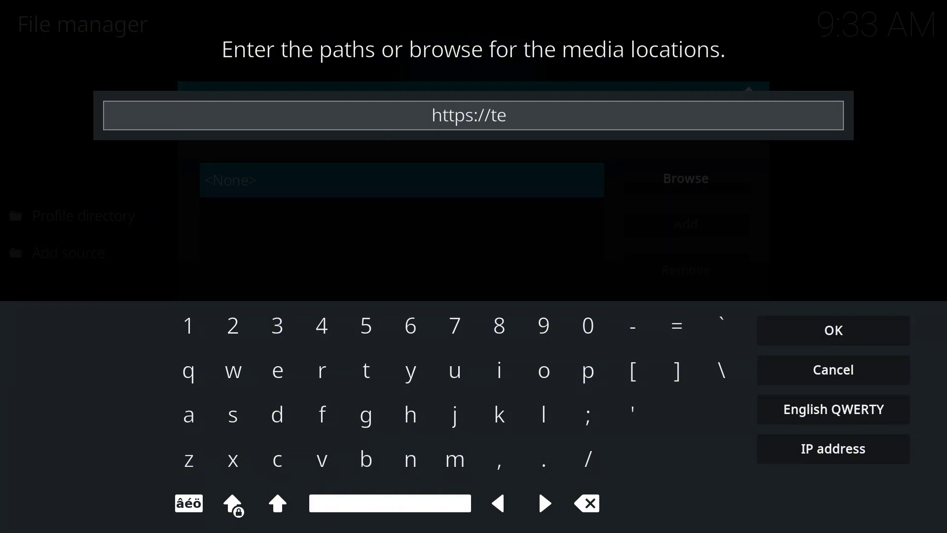
{"action": "type", "text": "am-crew"}
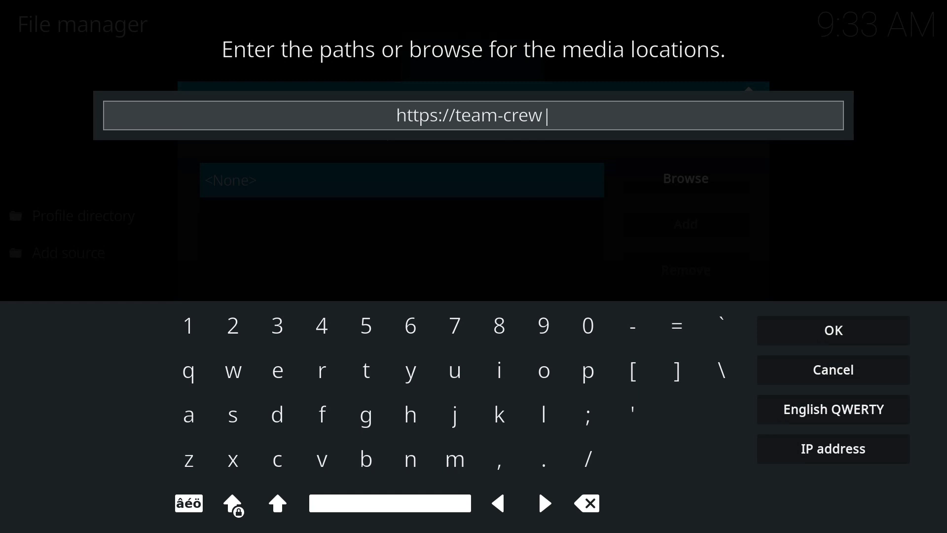
{"action": "type", "text": ".gith"}
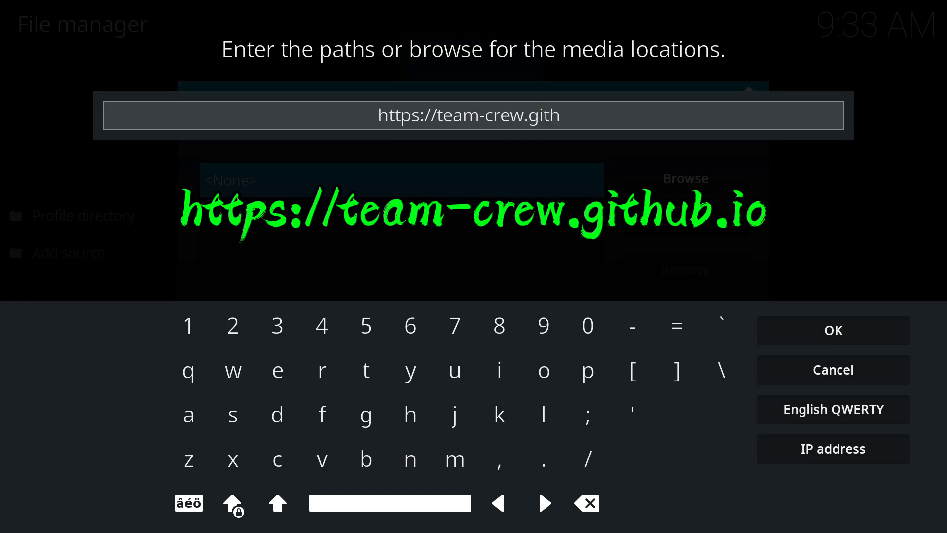
{"action": "type", "text": "ub.io"}
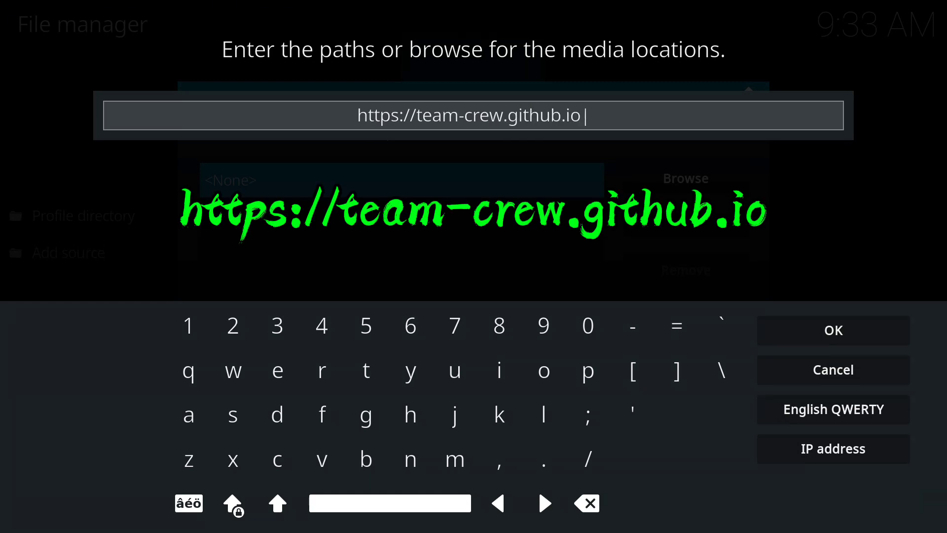
{"action": "mouse_move", "coordinate": [450, 211]}
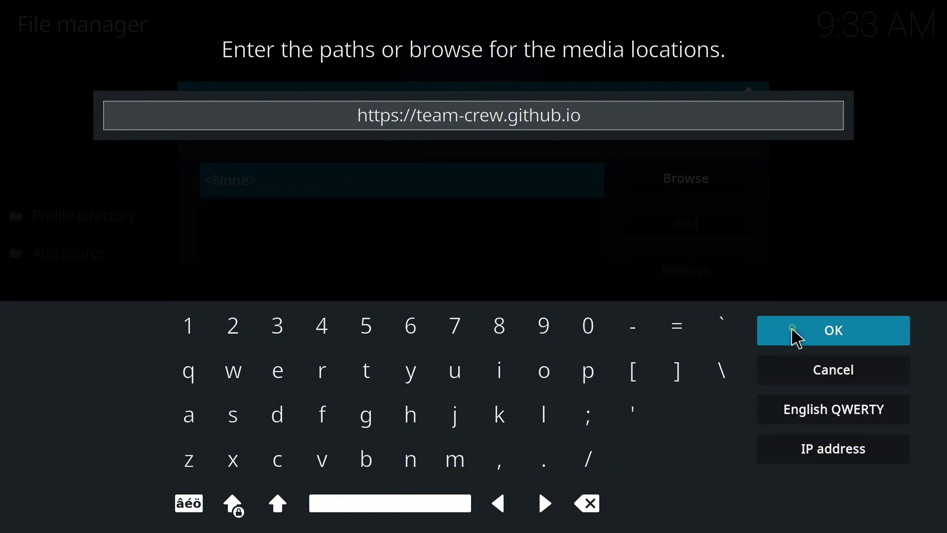
{"action": "left_click", "coordinate": [833, 331]}
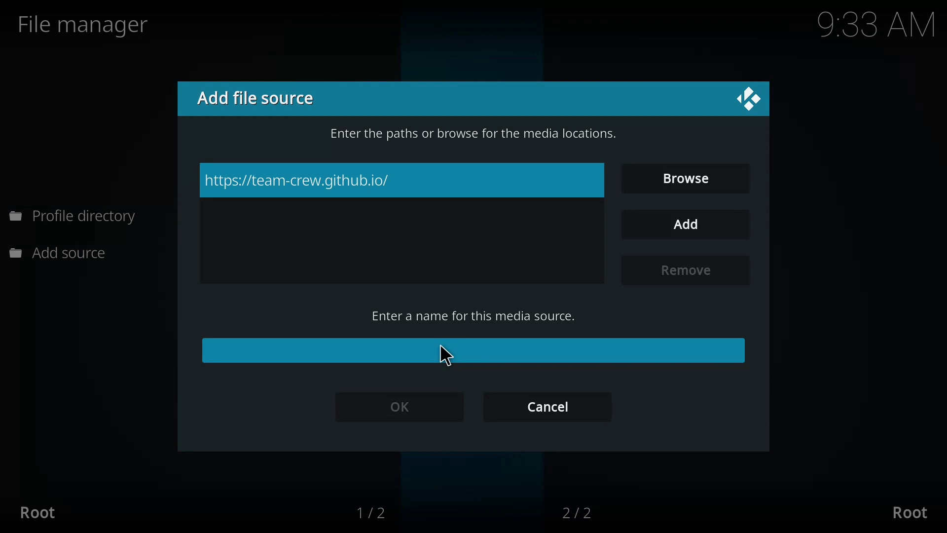
Step: Name the new media source 'GoGo Anime' and save it
{"action": "type", "text": "Goo"}
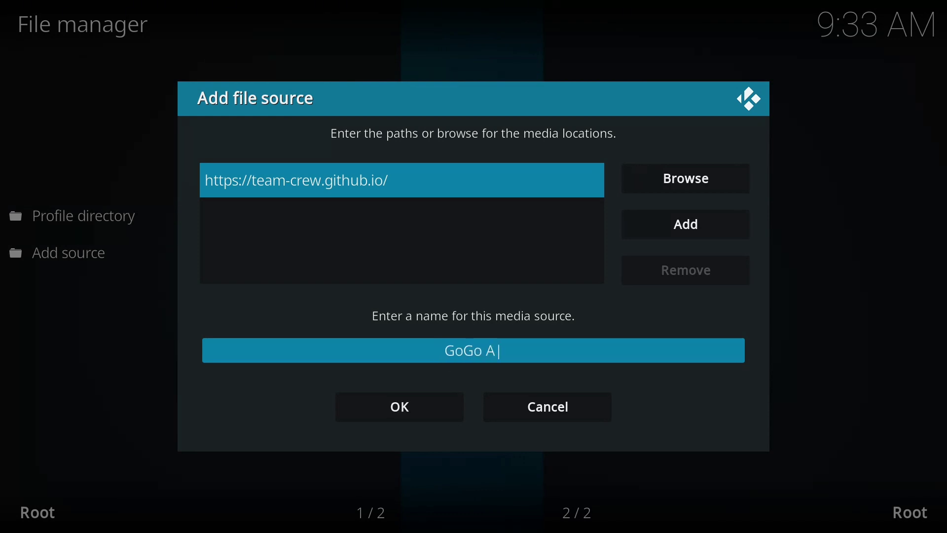
{"action": "type", "text": "nime"}
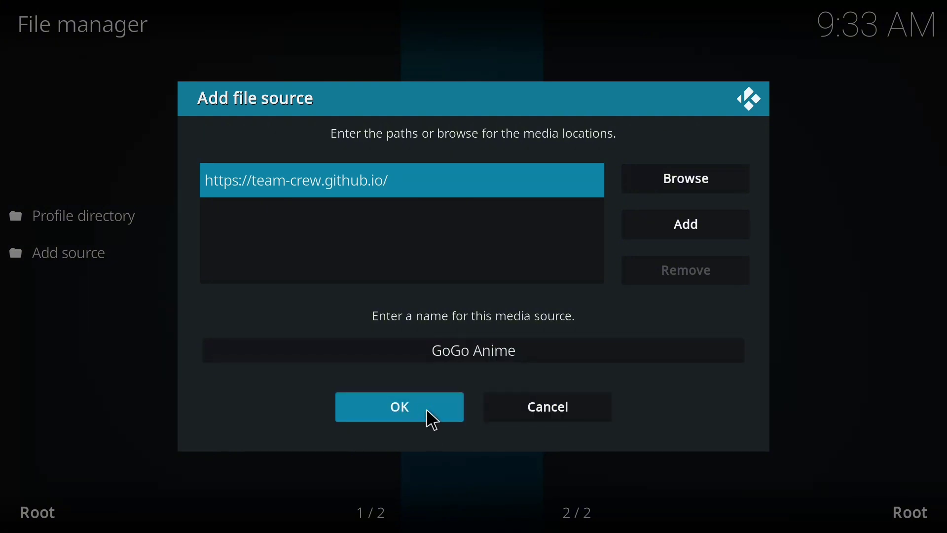
{"action": "left_click", "coordinate": [399, 407]}
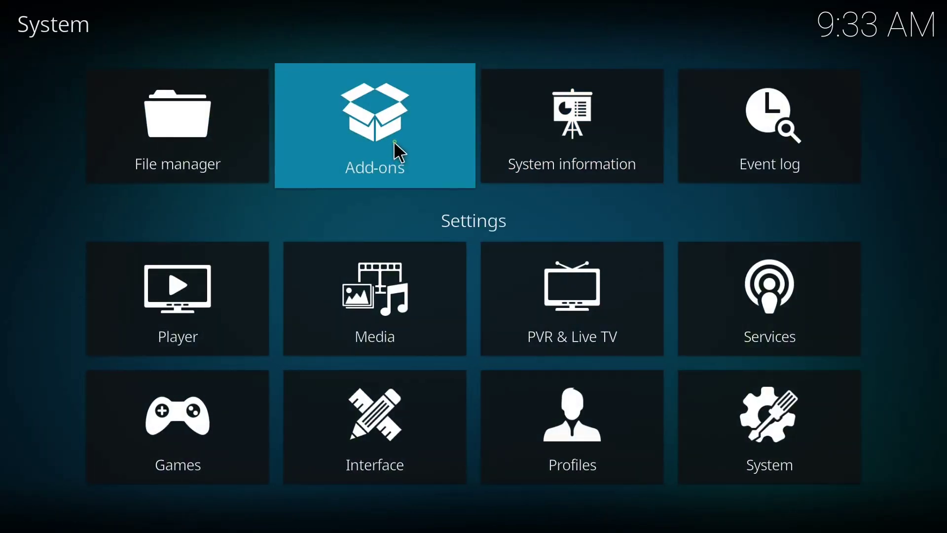
Step: Enter the Add-on browser listing the install and search options
{"action": "left_click", "coordinate": [373, 125]}
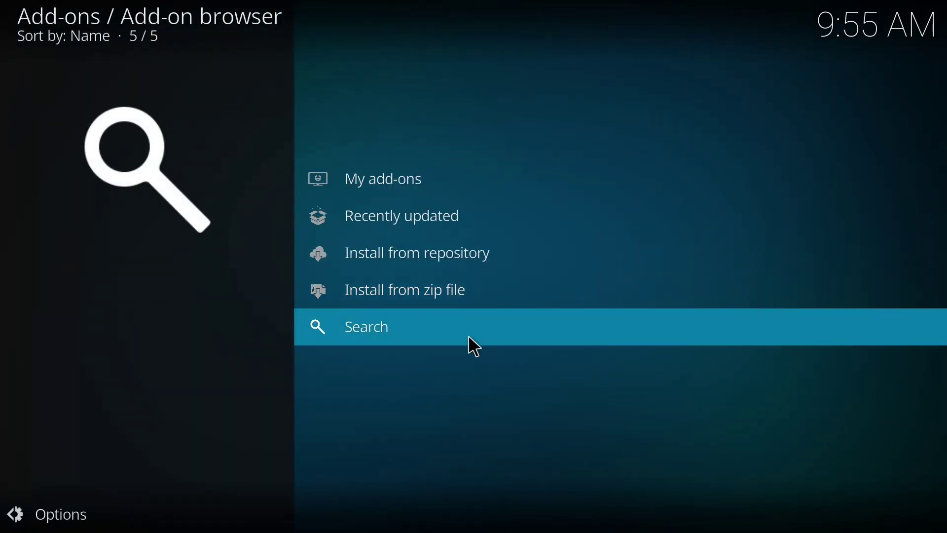
{"action": "left_click", "coordinate": [404, 289]}
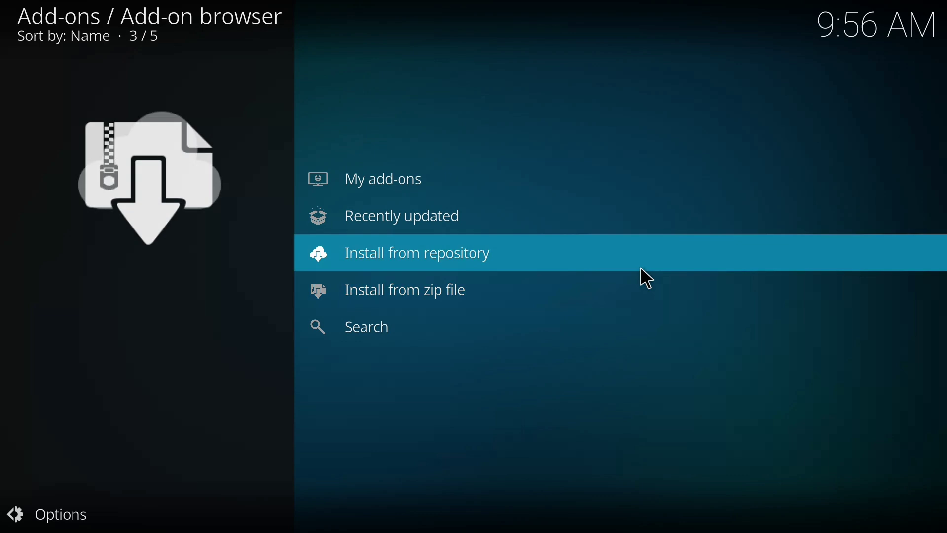
{"action": "mouse_move", "coordinate": [634, 268]}
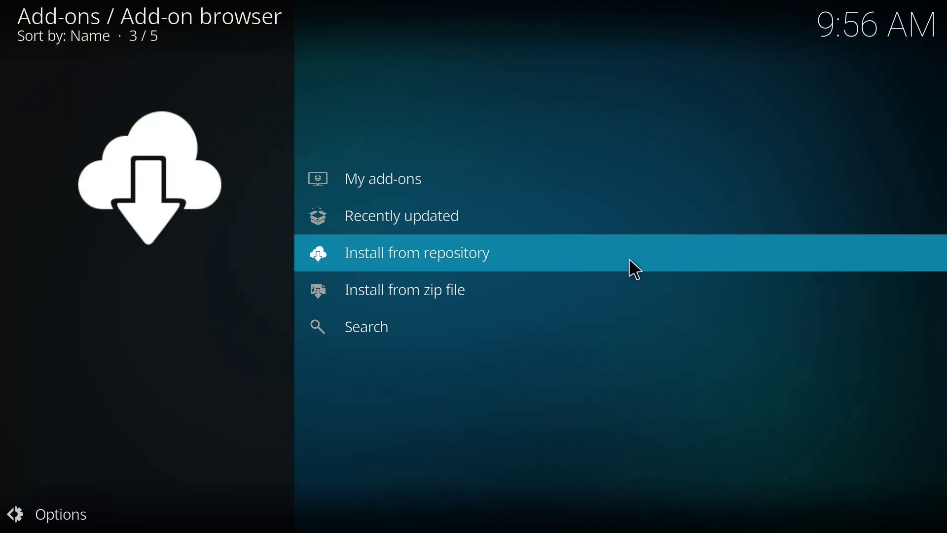
Step: Browse Install from repository into THE CREW REPO's add-on categories
{"action": "left_click", "coordinate": [417, 252]}
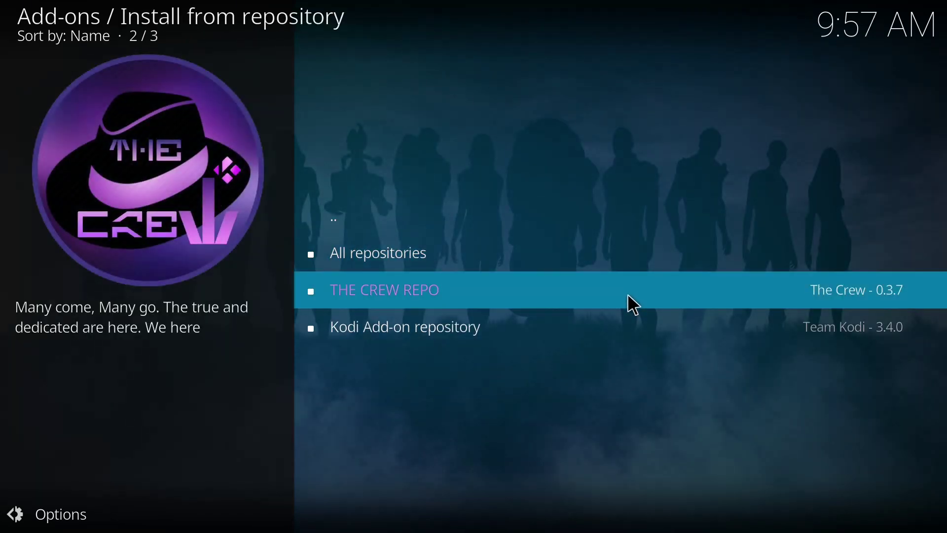
{"action": "left_click", "coordinate": [383, 290]}
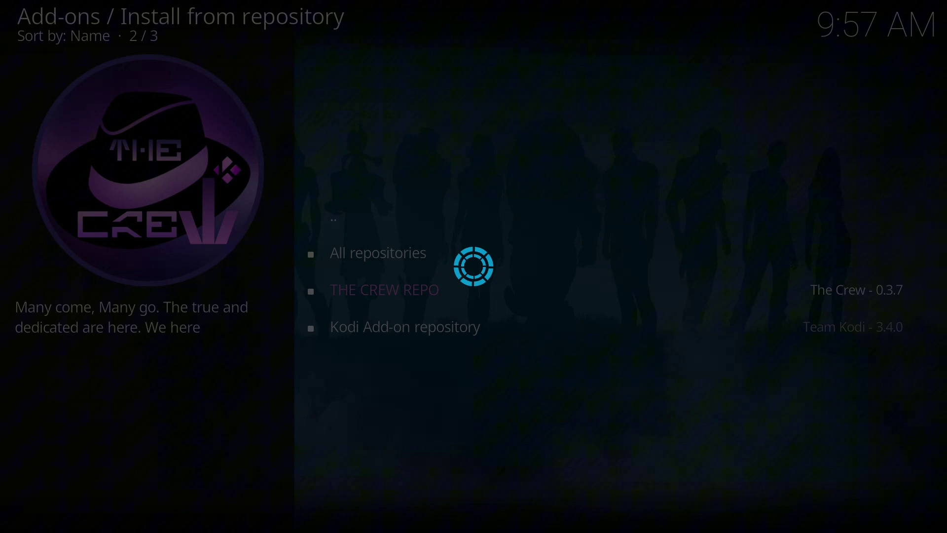
{"action": "left_click", "coordinate": [384, 289]}
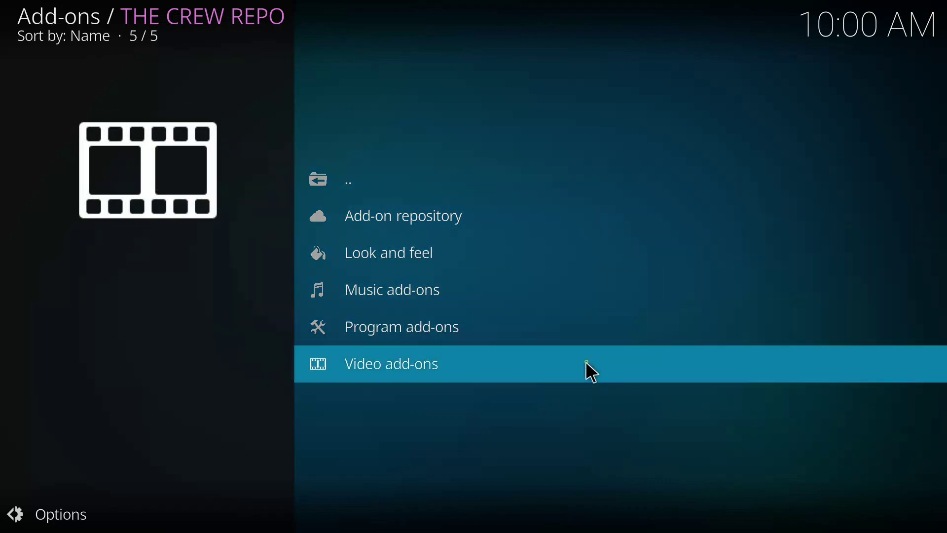
Step: Show the GOGO Anime detail page from THE CREW REPO's Video add-ons
{"action": "left_click", "coordinate": [391, 363]}
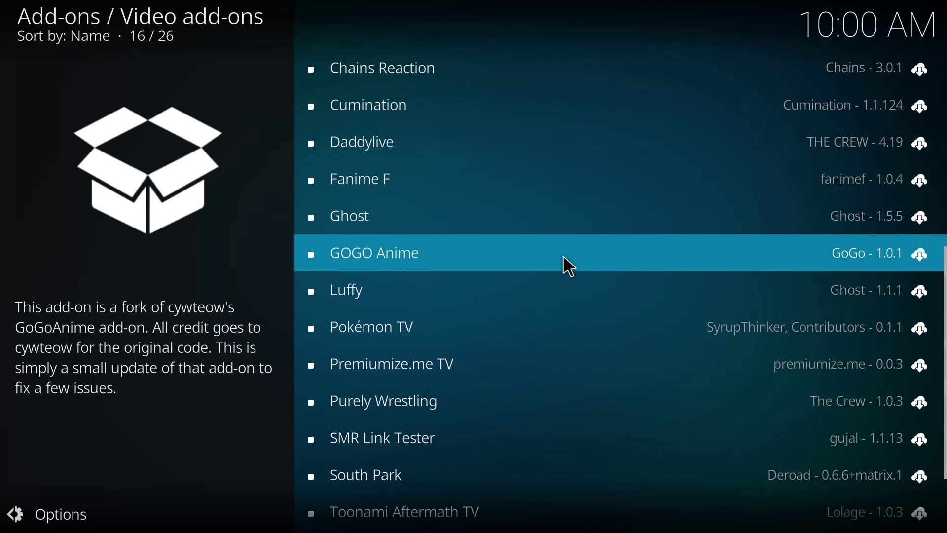
{"action": "left_click", "coordinate": [374, 253]}
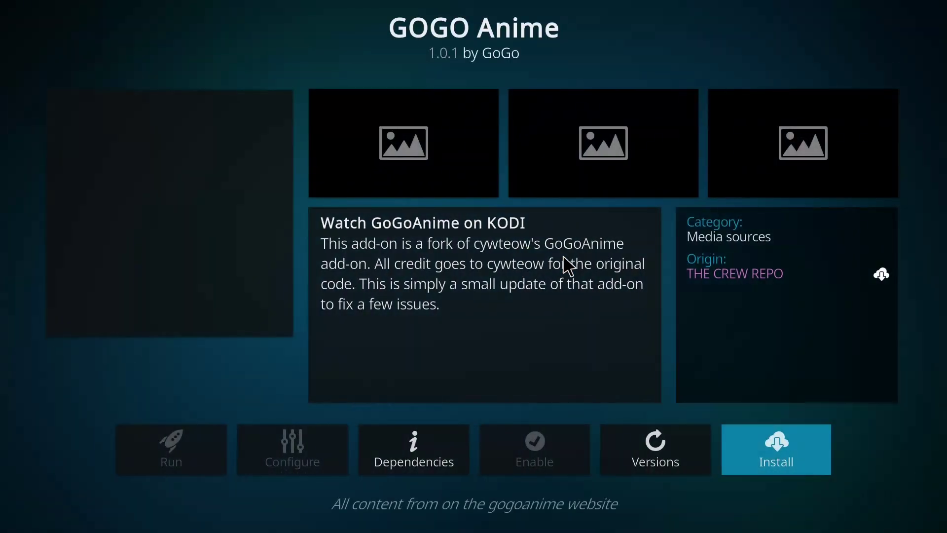
{"action": "mouse_move", "coordinate": [582, 239]}
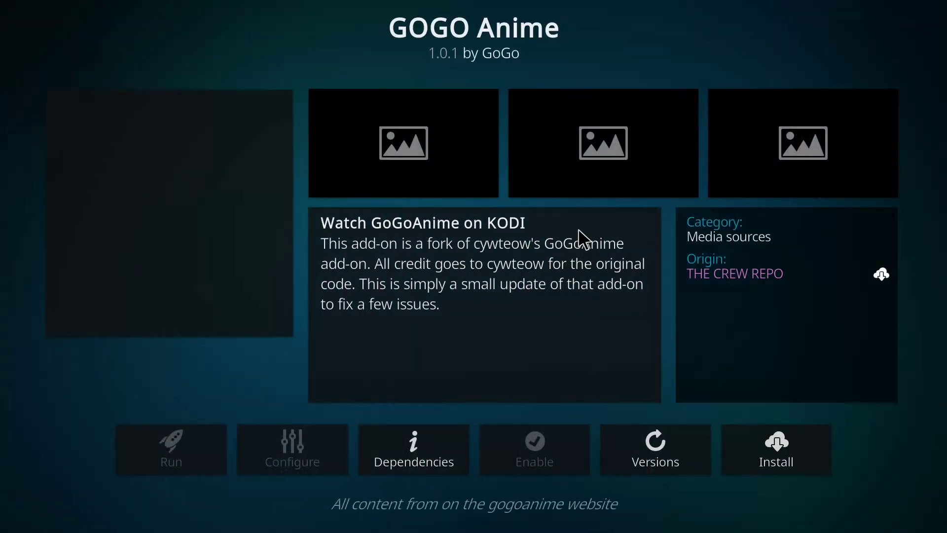
{"action": "mouse_move", "coordinate": [335, 176]}
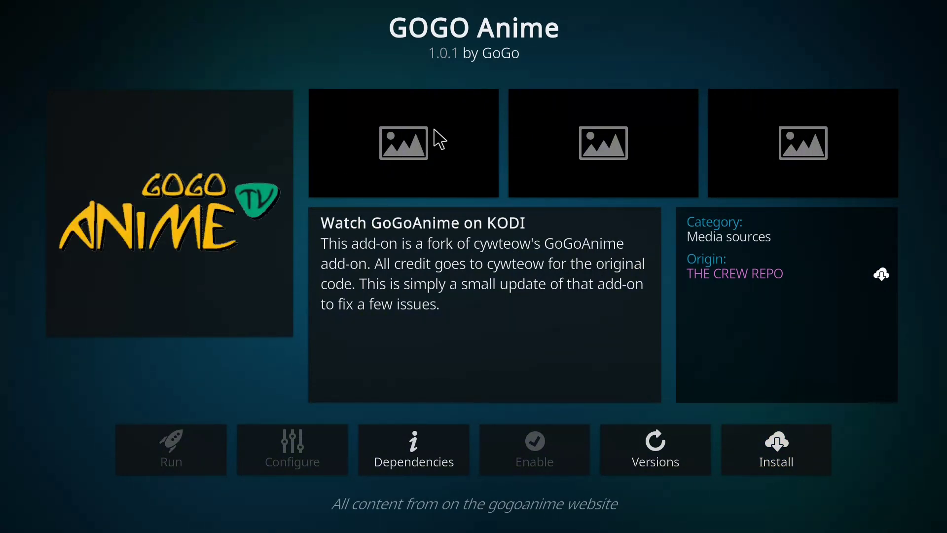
{"action": "mouse_move", "coordinate": [489, 158]}
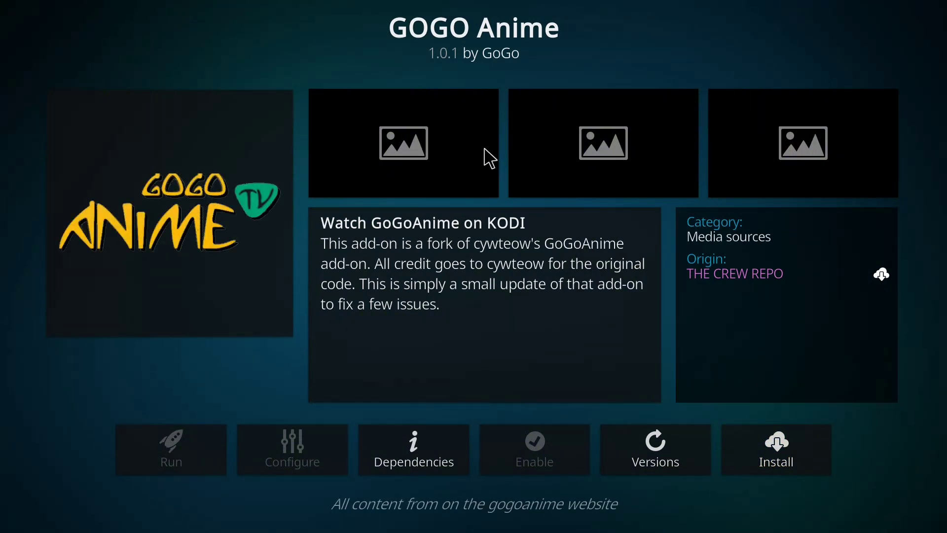
{"action": "mouse_move", "coordinate": [566, 162]}
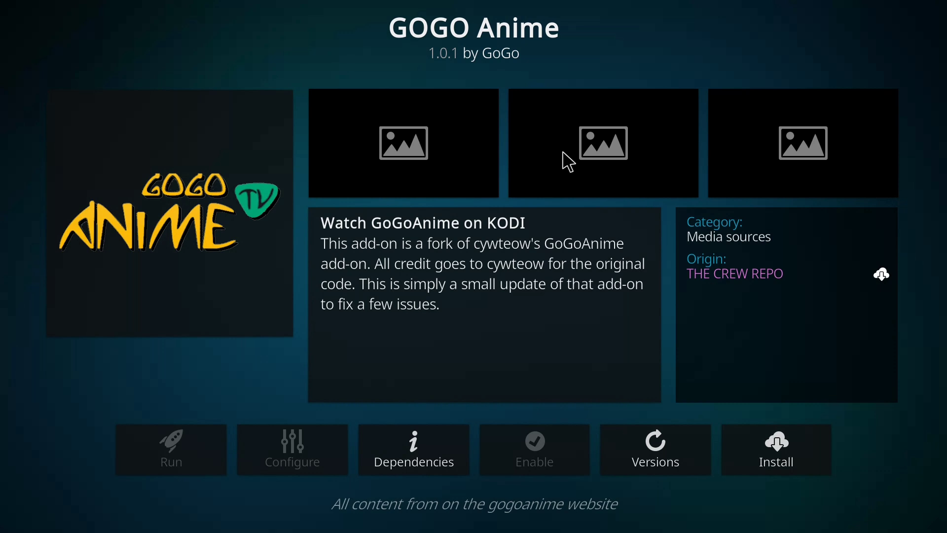
{"action": "mouse_move", "coordinate": [545, 284]}
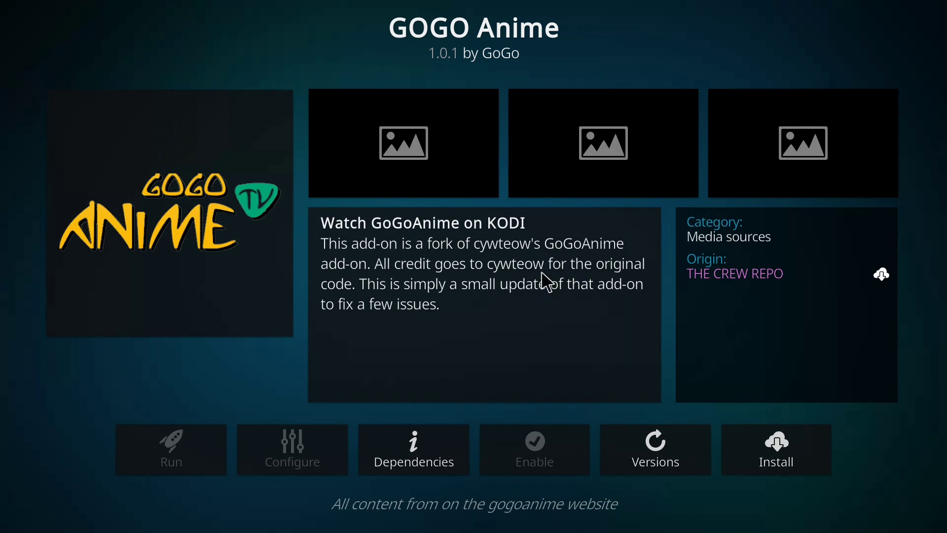
{"action": "mouse_move", "coordinate": [660, 185]}
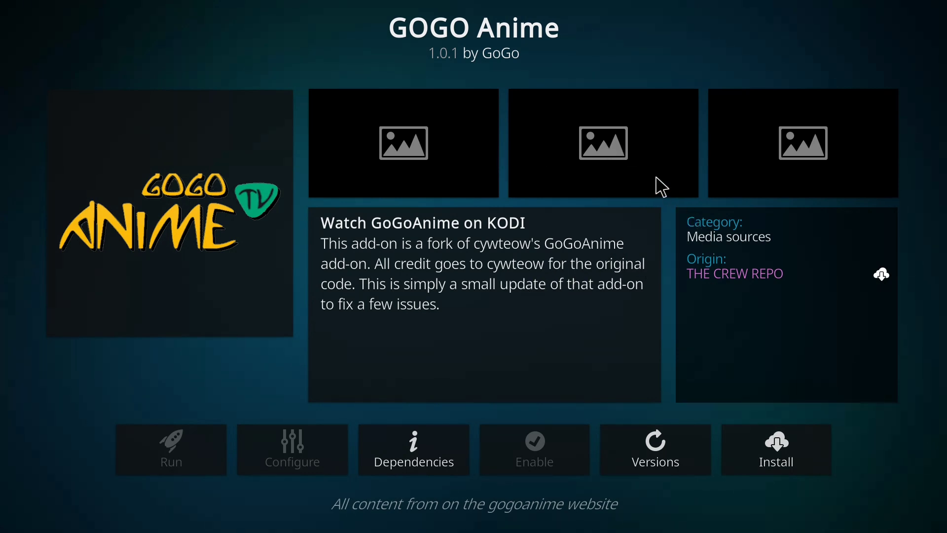
{"action": "mouse_move", "coordinate": [779, 278]}
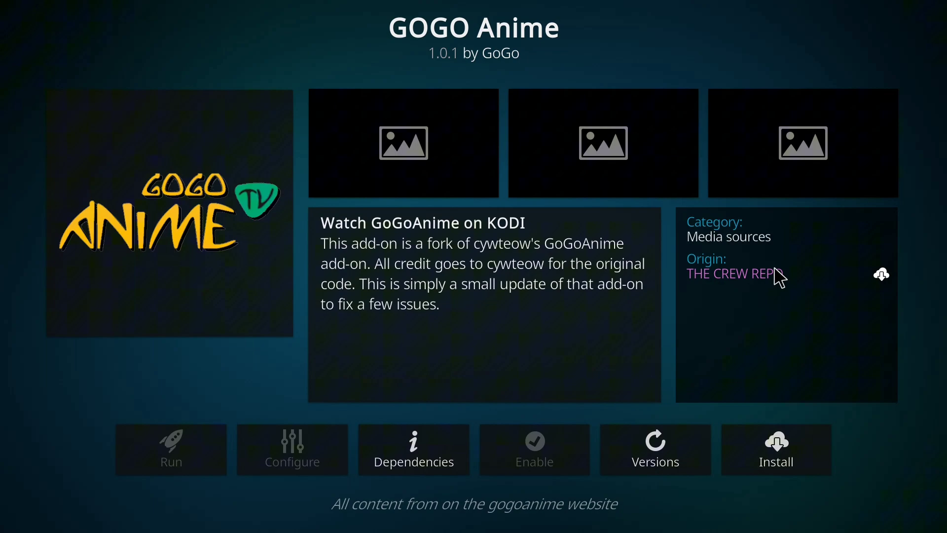
Step: Install GOGO Anime and accept its required additional add-ons
{"action": "left_click", "coordinate": [776, 450]}
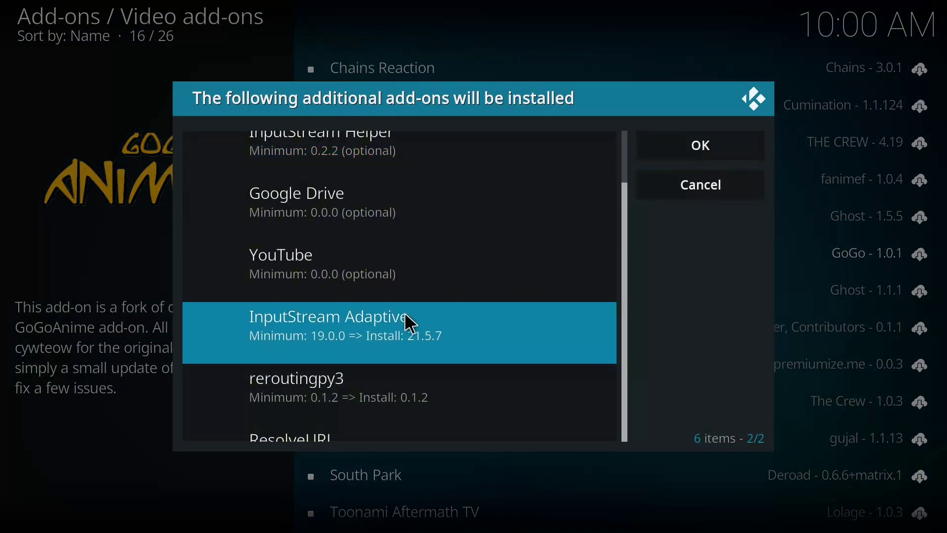
{"action": "scroll", "scroll_direction": "up", "scroll_amount": 3}
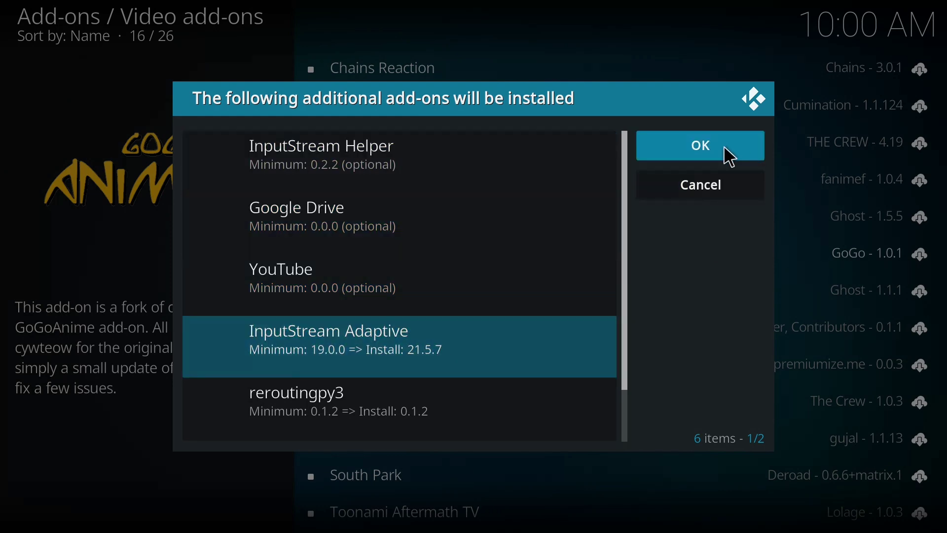
{"action": "left_click", "coordinate": [700, 146]}
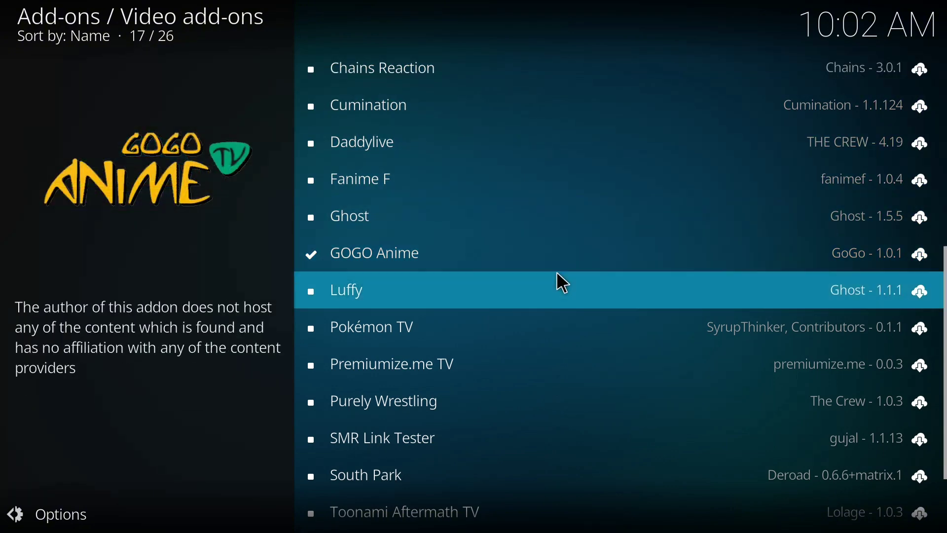
{"action": "mouse_move", "coordinate": [447, 314]}
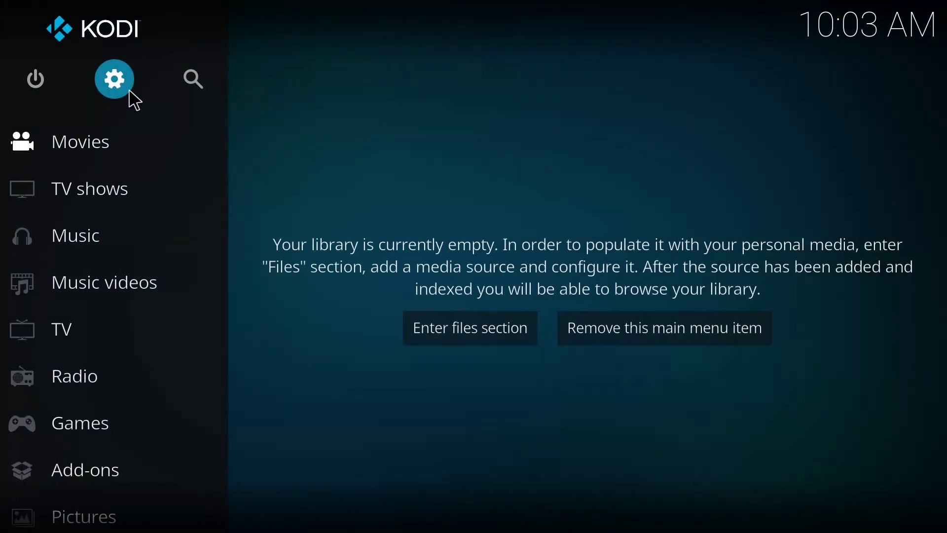
Step: List the installed Video add-ons from the home menu, showing GOGO Anime
{"action": "left_click", "coordinate": [84, 470]}
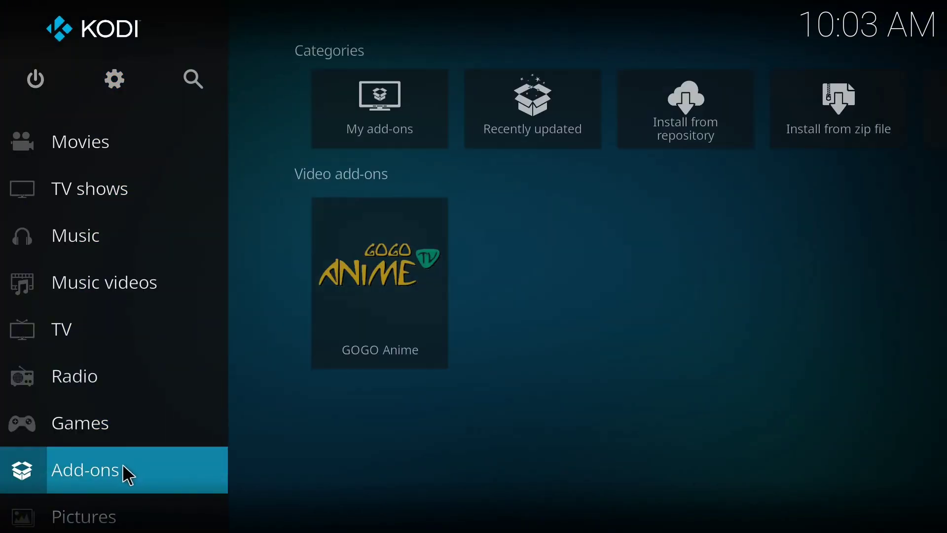
{"action": "left_click", "coordinate": [85, 470]}
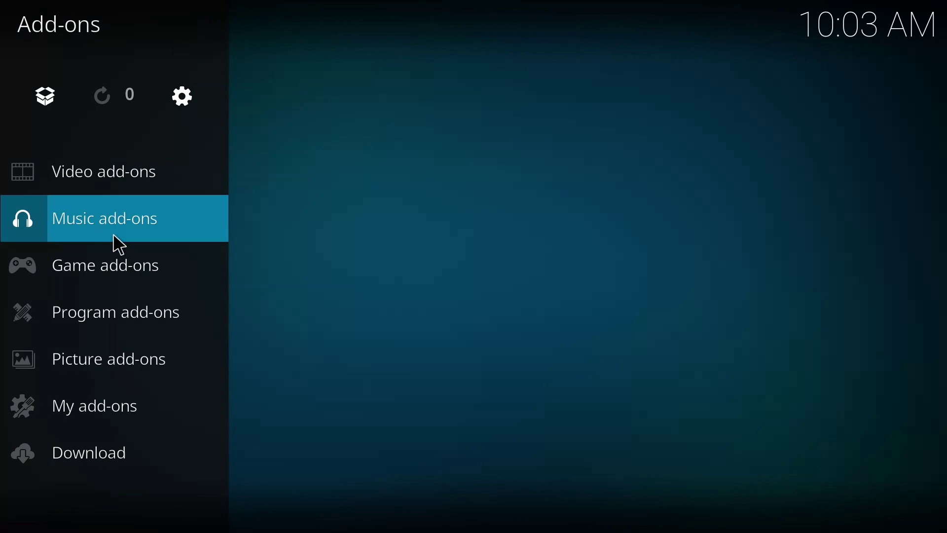
{"action": "left_click", "coordinate": [103, 171]}
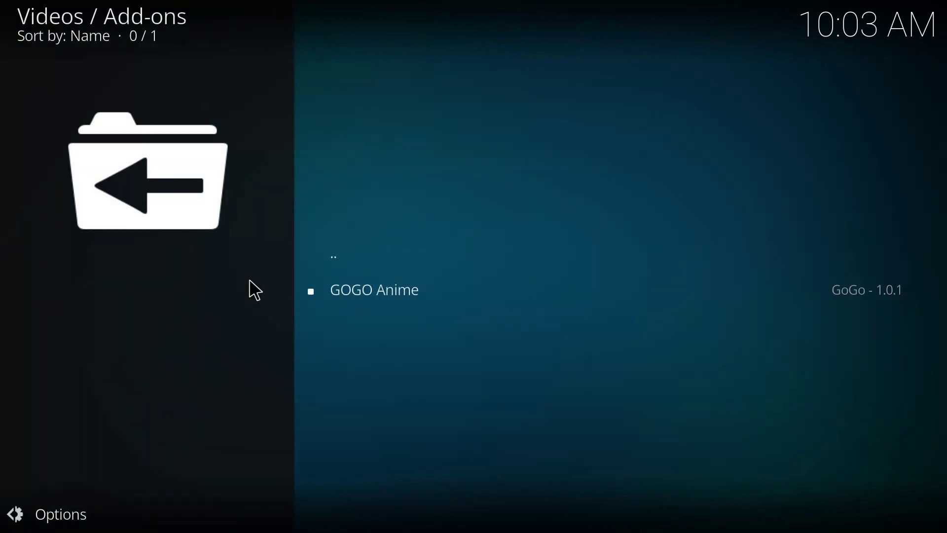